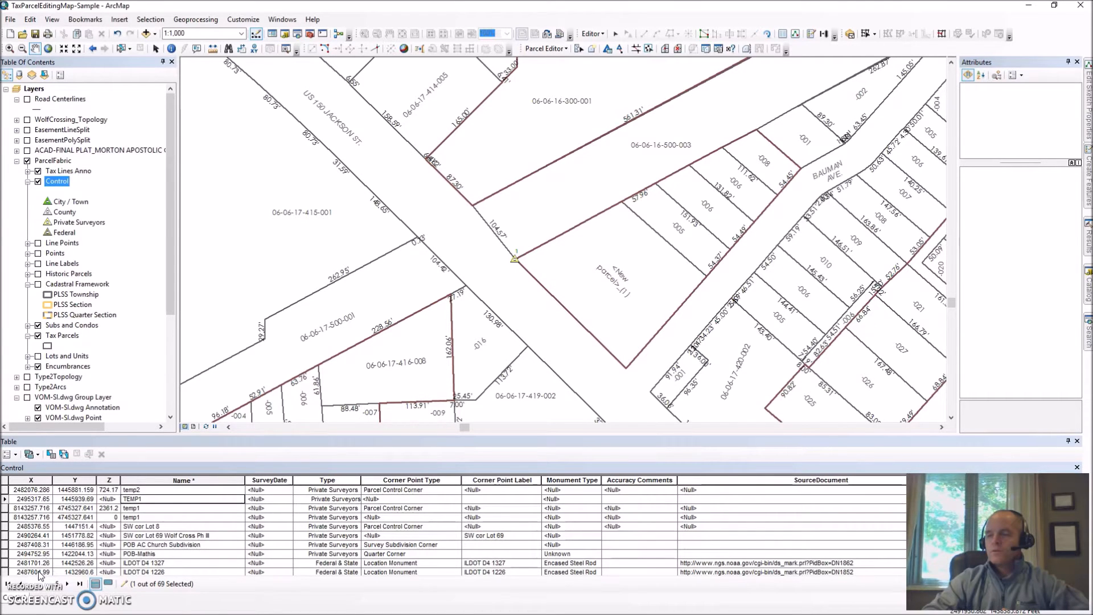
# Bring the Sample_control_points_import spreadsheet up in front of the map.
pyautogui.click(515, 362)
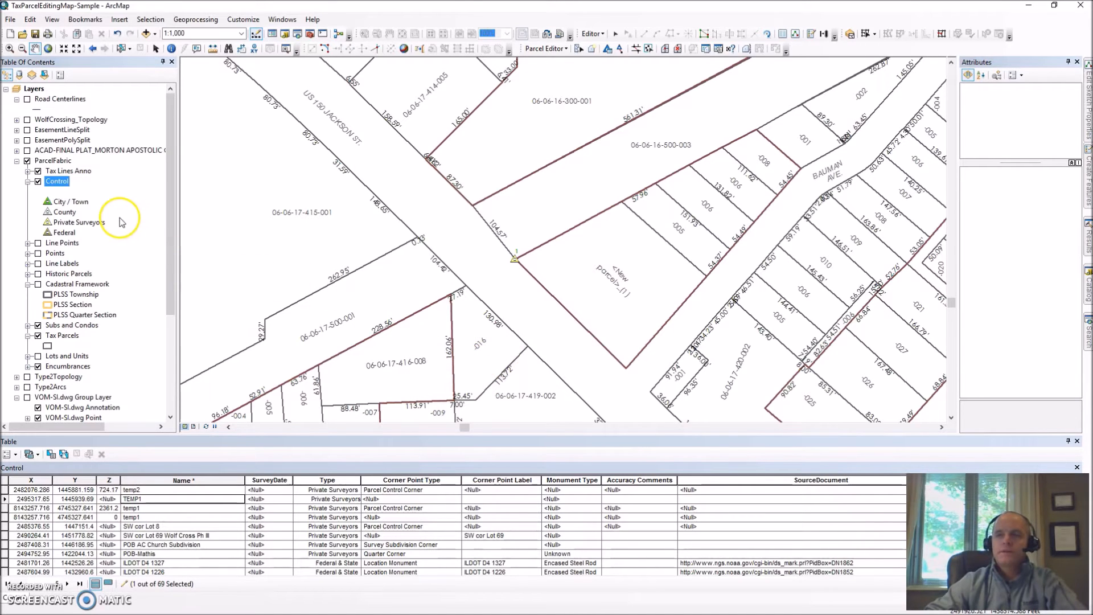
pyautogui.moveTo(120, 244)
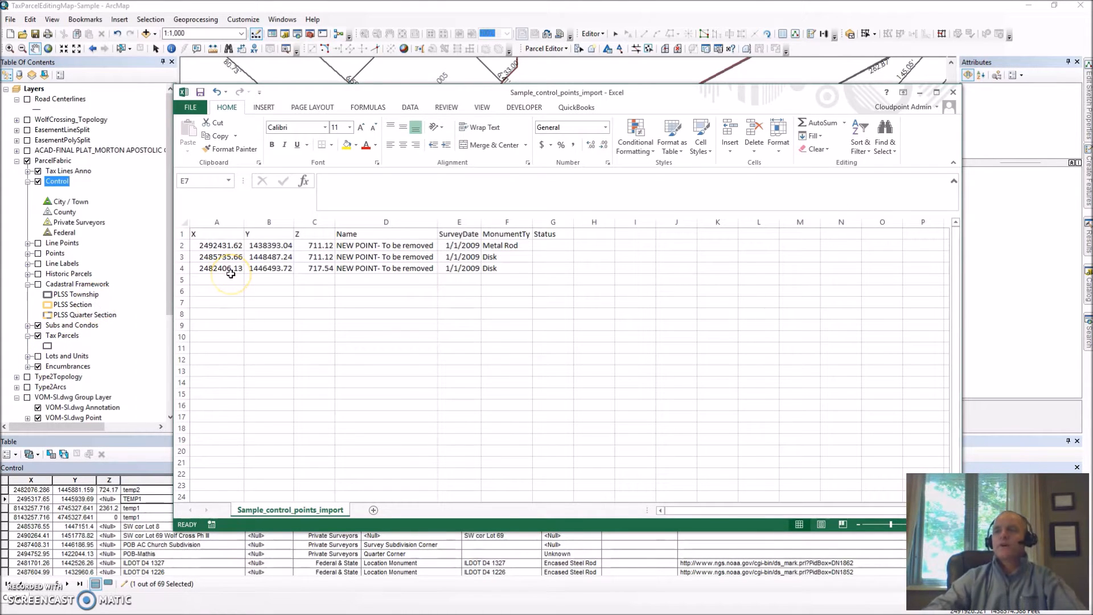
# Review the point X coordinates in A2 and A3 and the name in D2, then set Excel aside.
pyautogui.click(216, 256)
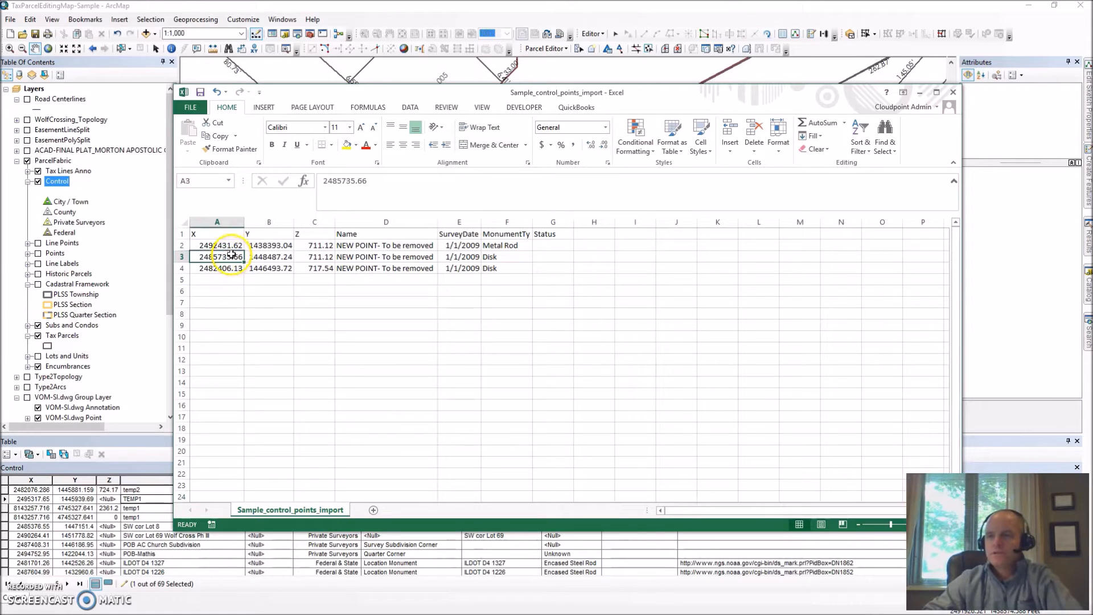
pyautogui.click(217, 234)
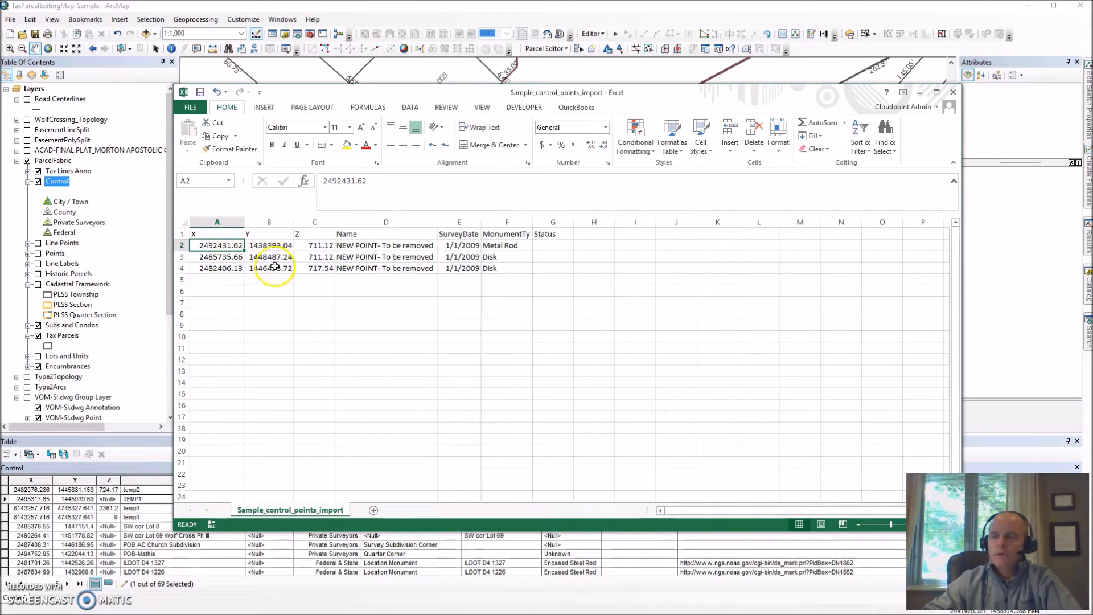
pyautogui.click(386, 245)
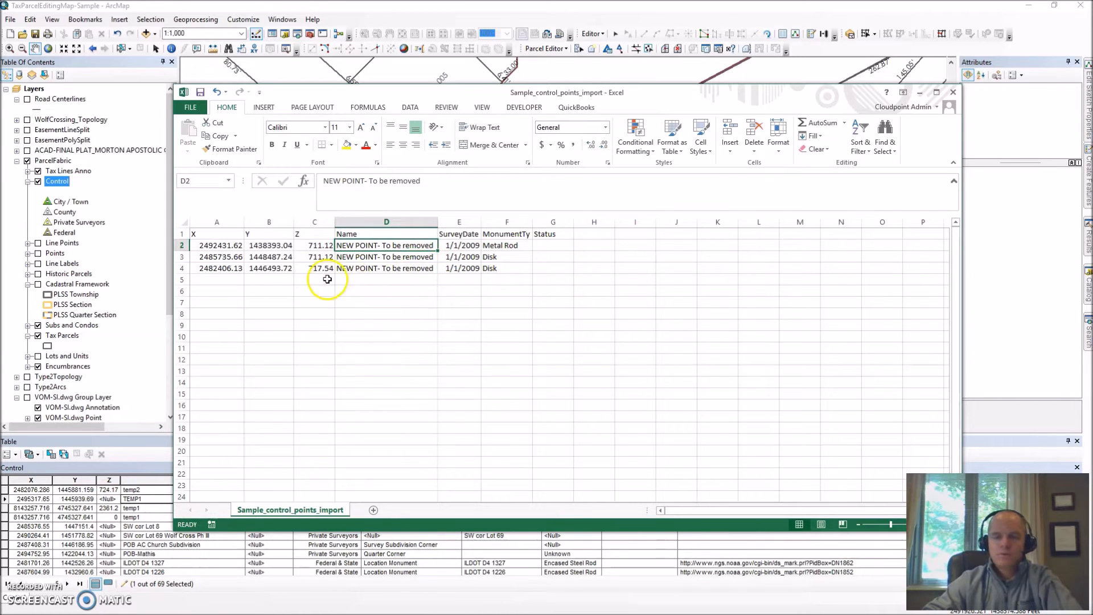
pyautogui.moveTo(425, 271)
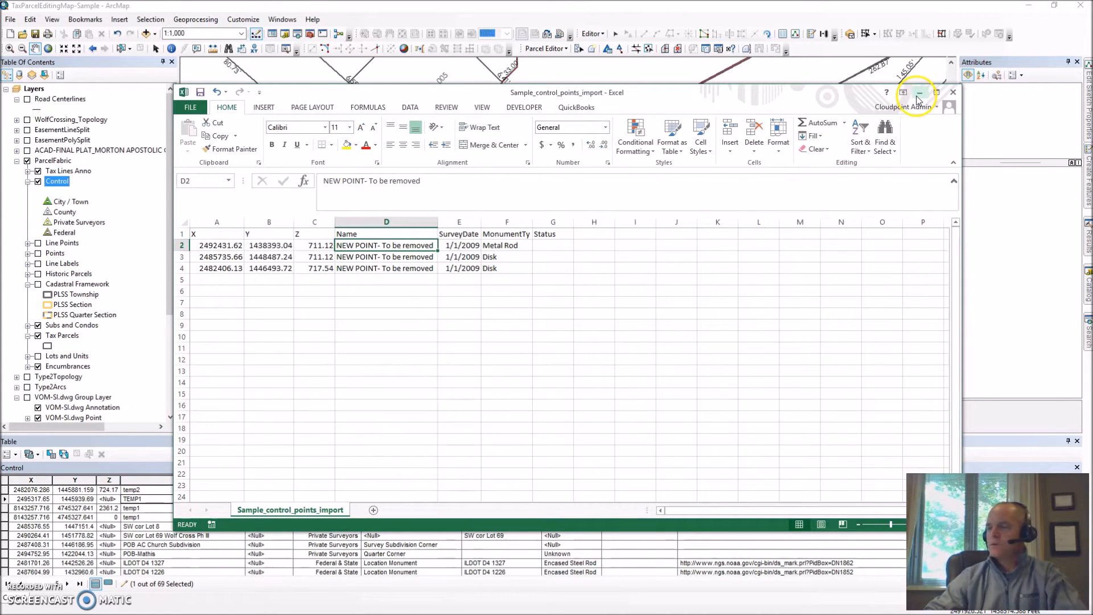
pyautogui.click(919, 92)
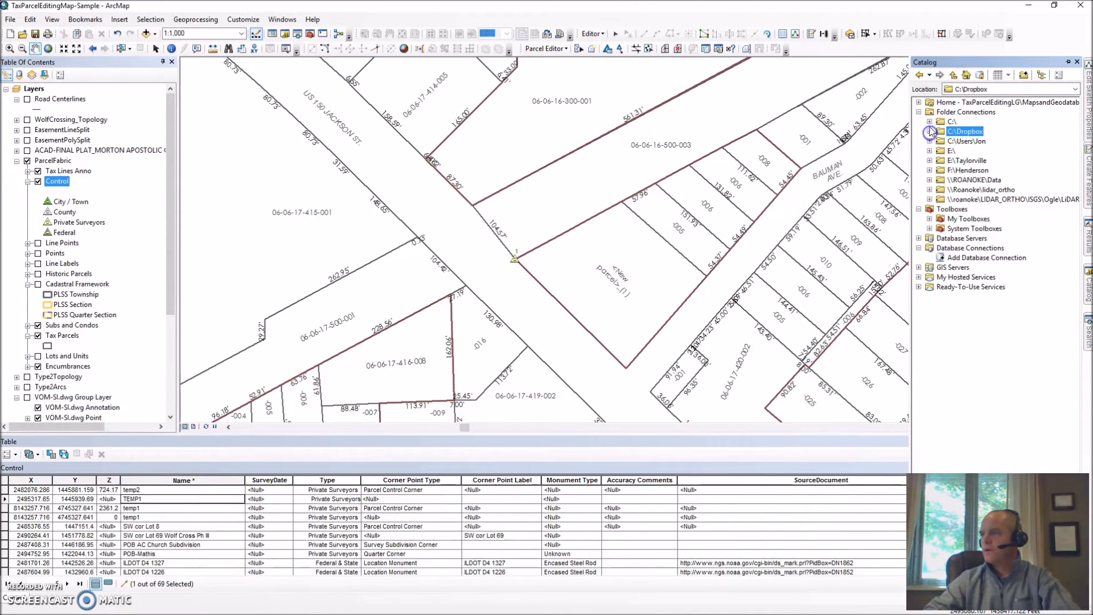
# Start Import Control Points on the ParcelFabric dataset from the Catalog window.
pyautogui.click(932, 131)
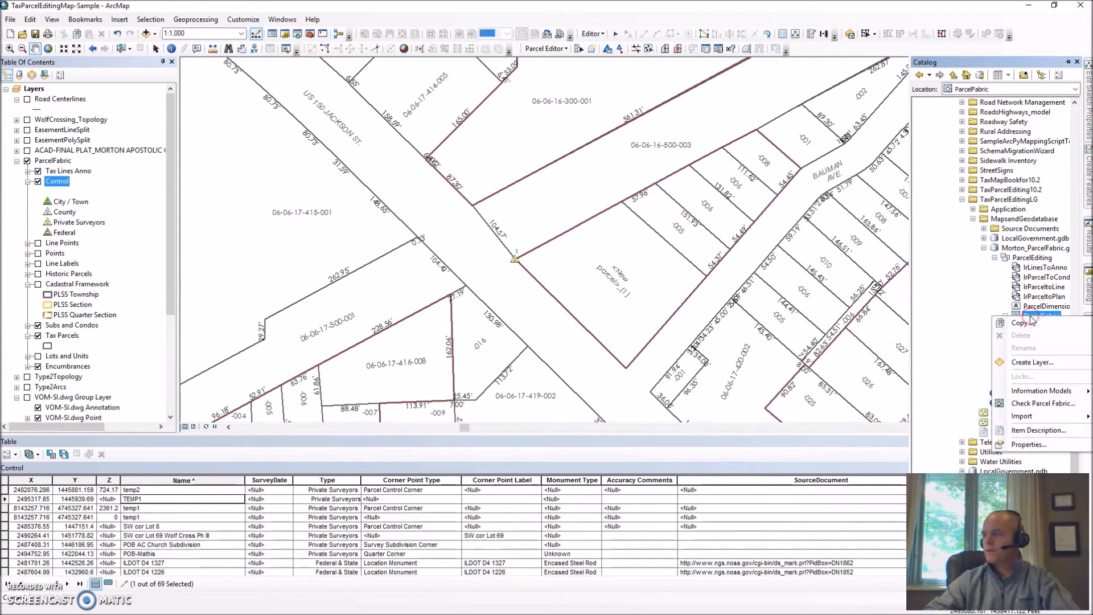
pyautogui.moveTo(1022, 417)
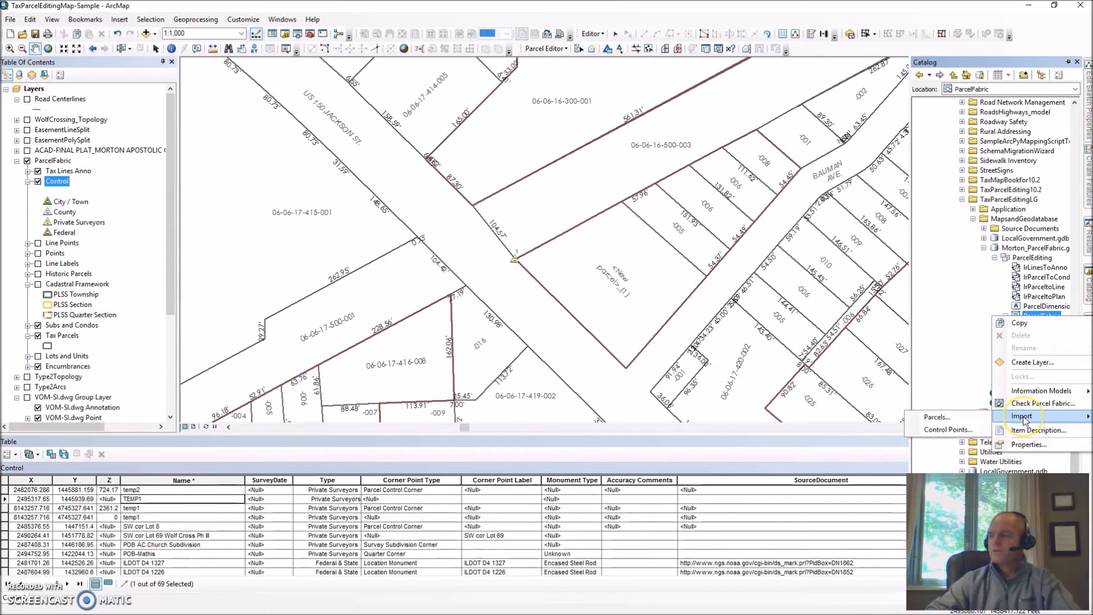
pyautogui.moveTo(946, 429)
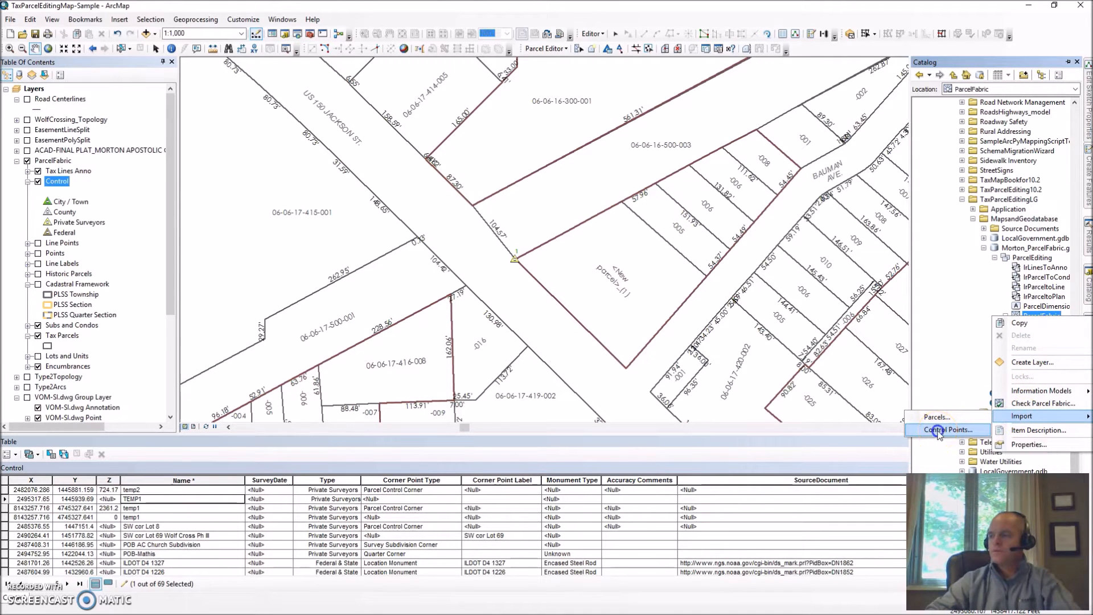
pyautogui.click(949, 430)
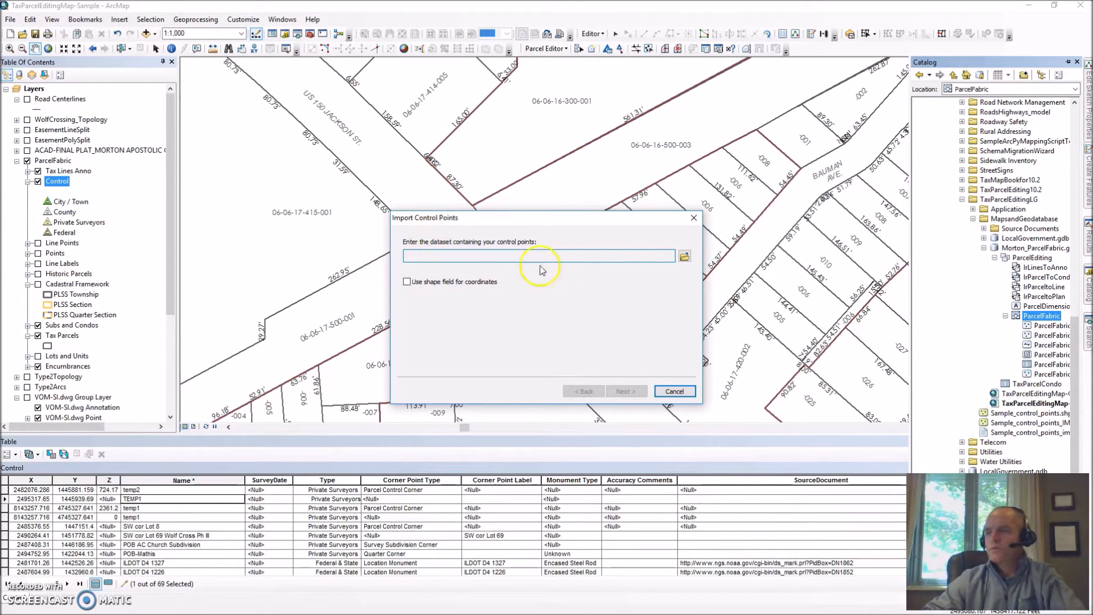
# Choose Sample_control_points_import.csv under C:\Workspace\Samples\TaxParcelEditingLG as the import source.
pyautogui.click(685, 256)
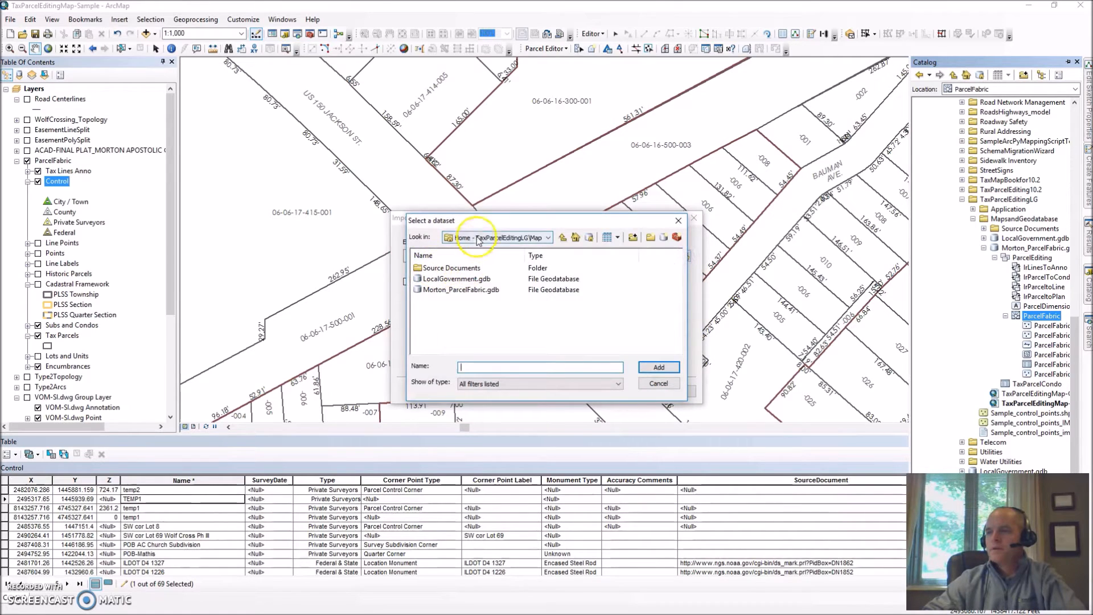
pyautogui.click(548, 236)
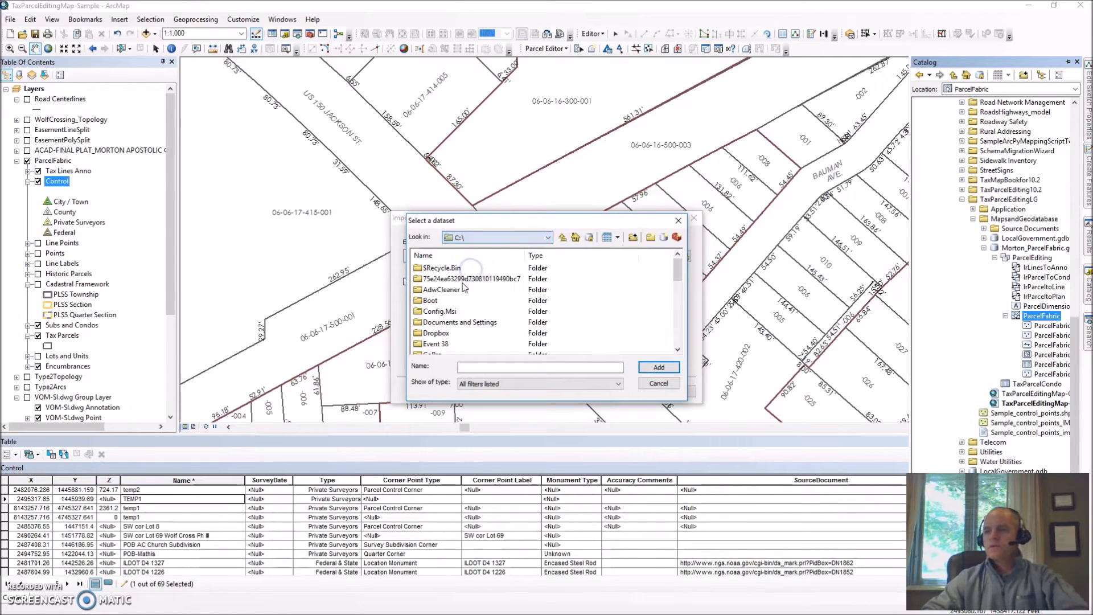
pyautogui.click(436, 311)
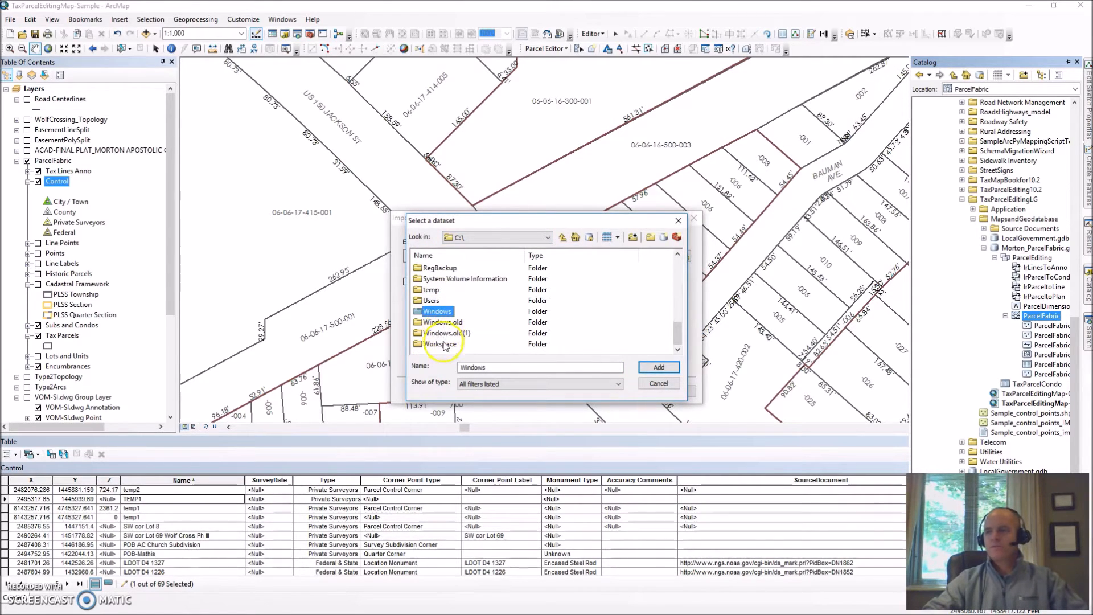
pyautogui.doubleClick(442, 344)
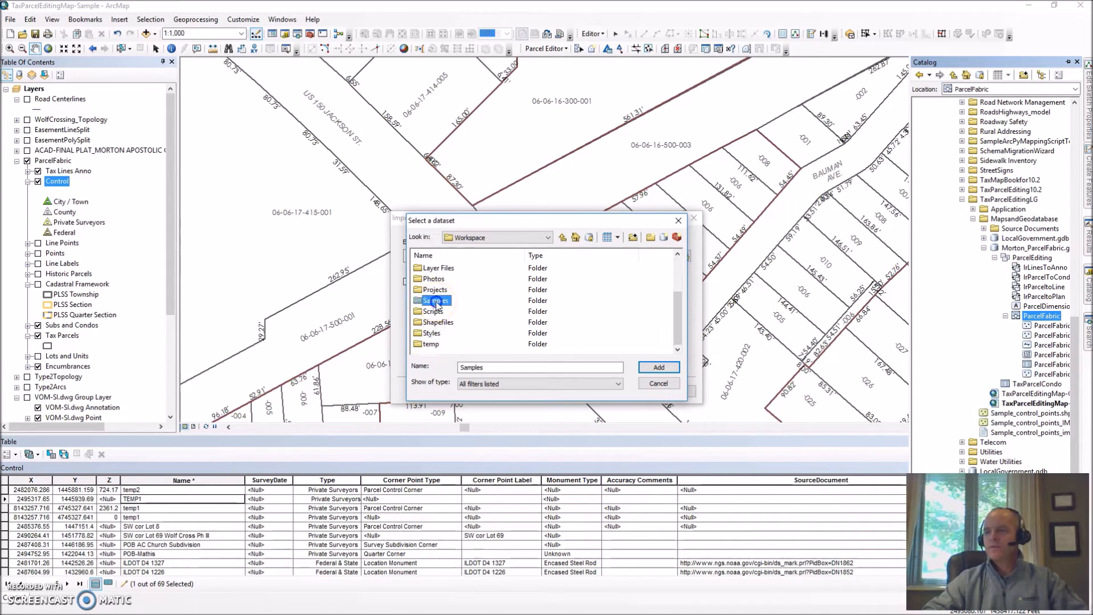
pyautogui.doubleClick(434, 299)
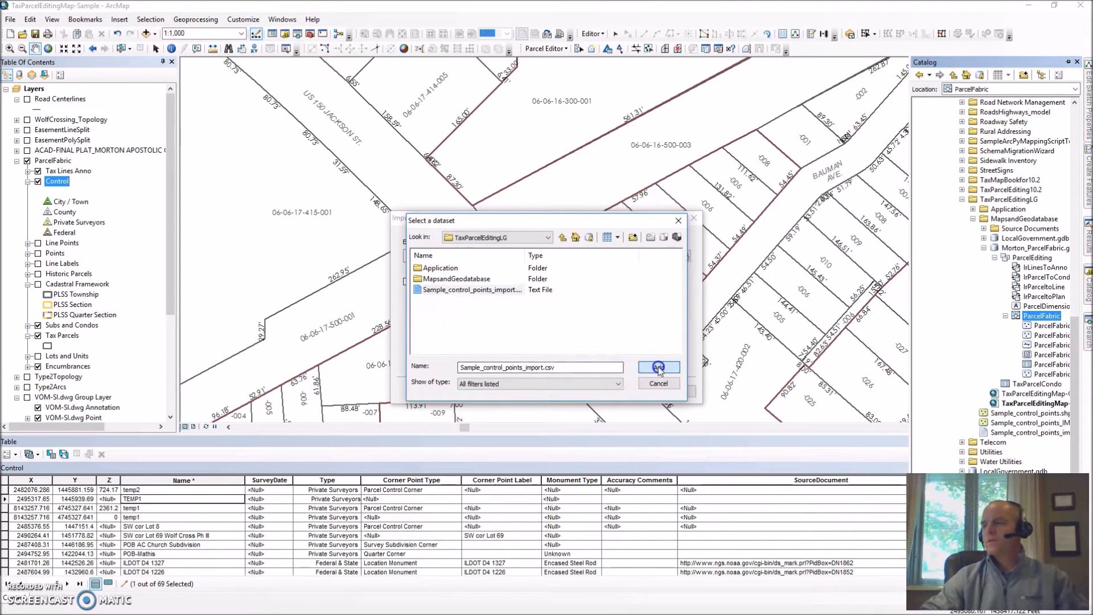
pyautogui.click(658, 368)
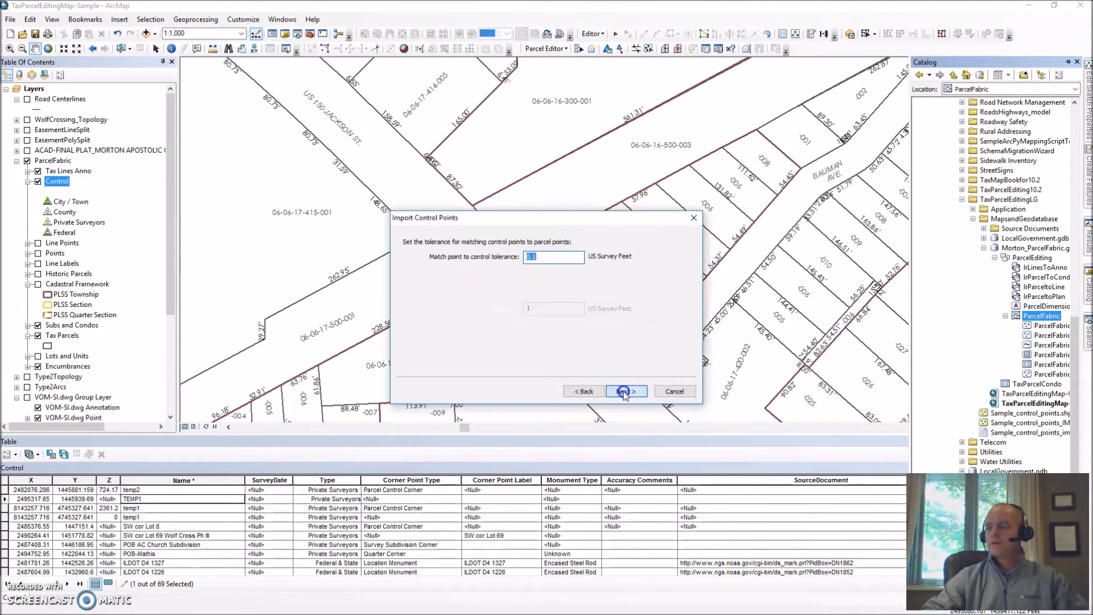
# Set a 0.1 matching tolerance, enable merging with existing control points, and reach the summary.
pyautogui.click(625, 391)
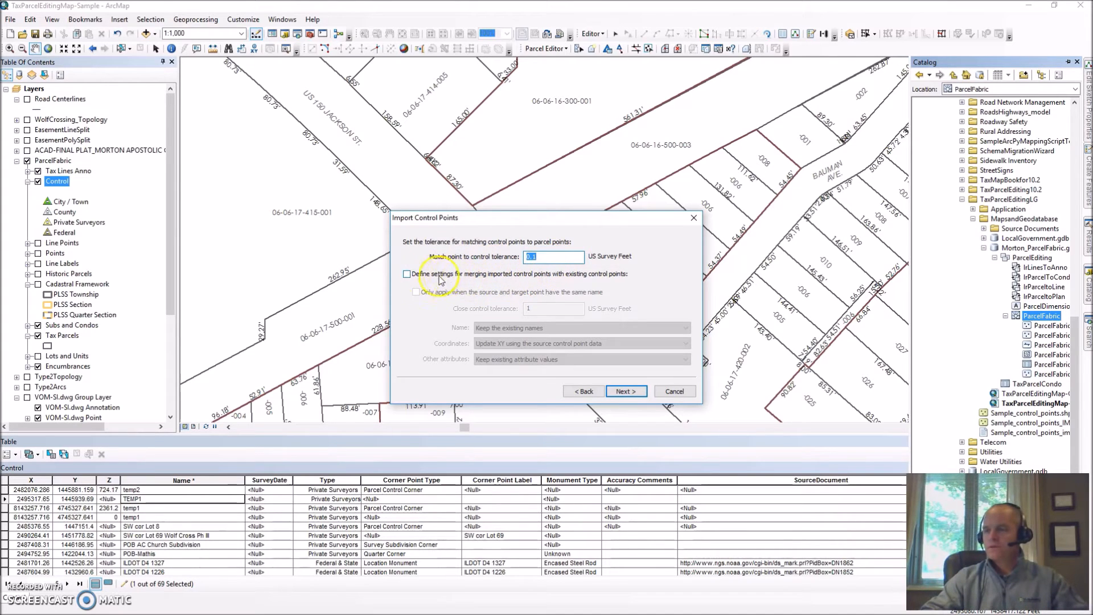
pyautogui.click(408, 273)
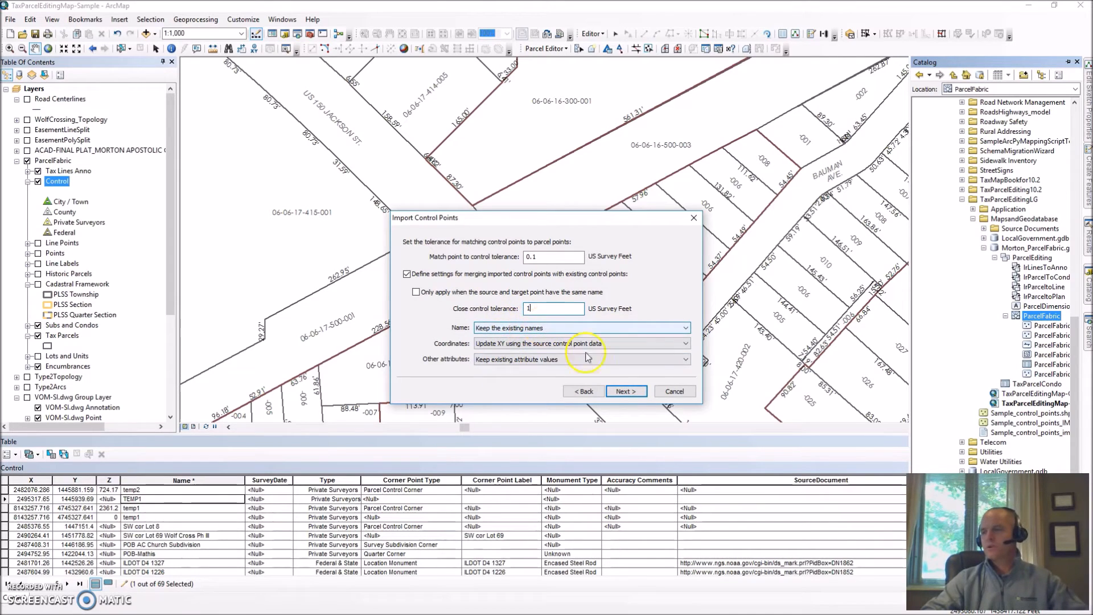
pyautogui.click(625, 390)
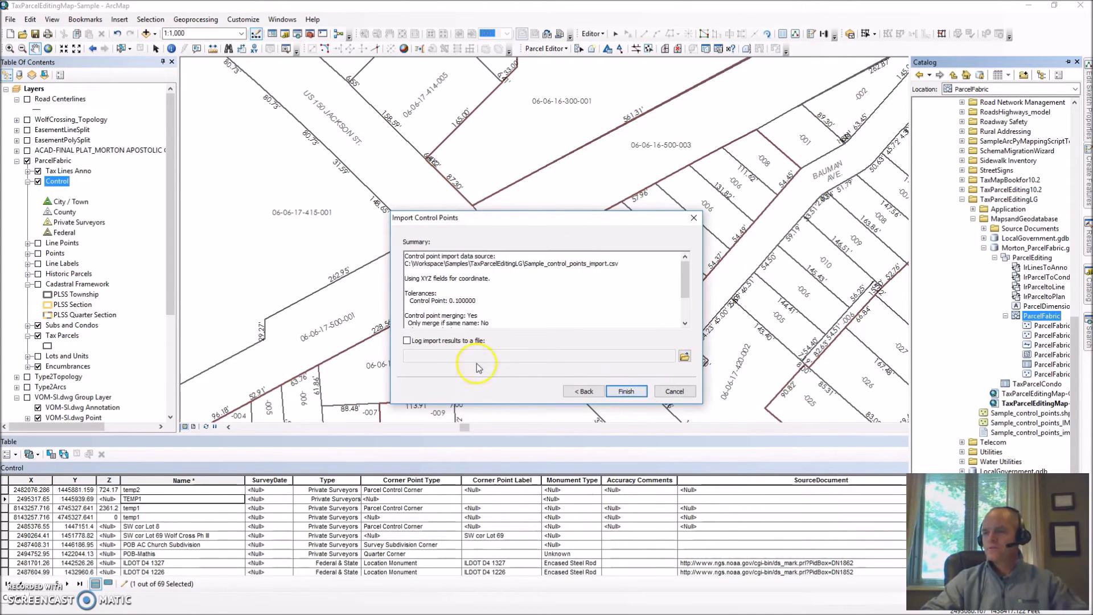
pyautogui.click(625, 391)
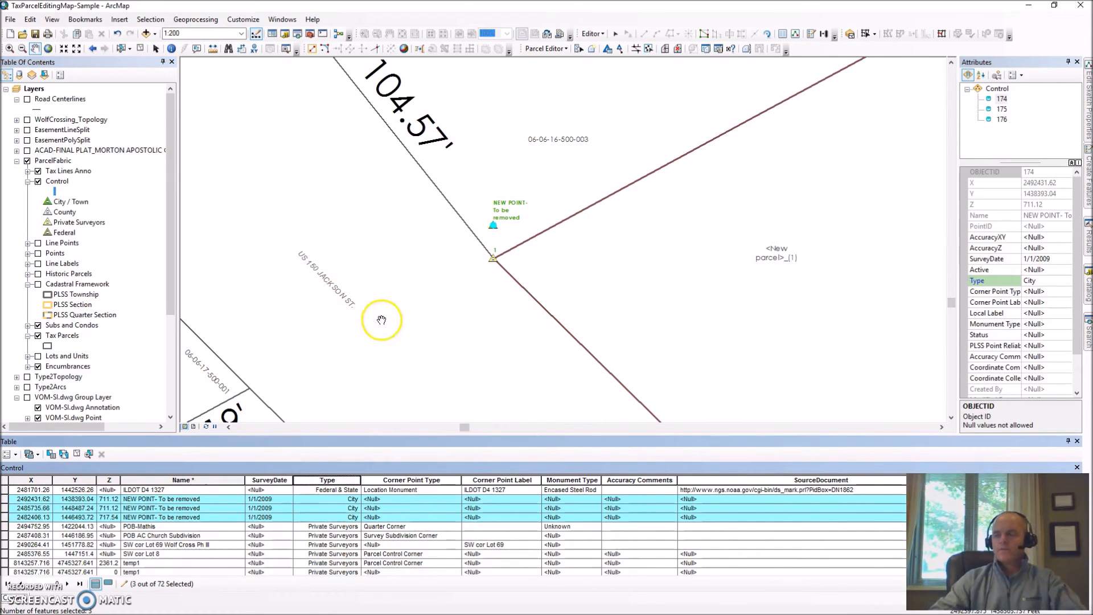
pyautogui.moveTo(129, 322)
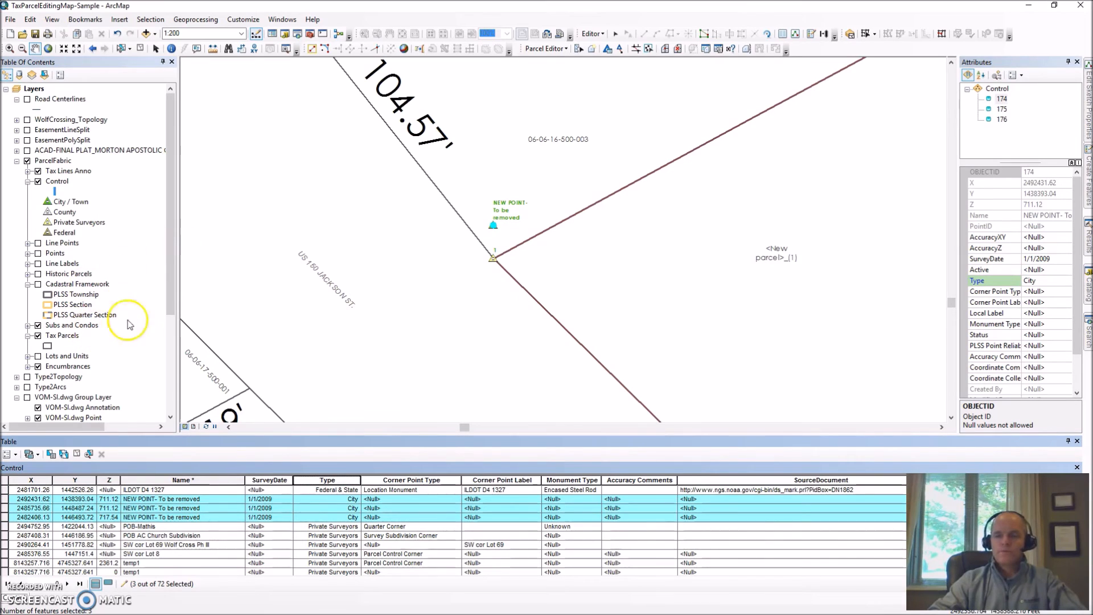
pyautogui.moveTo(377, 267)
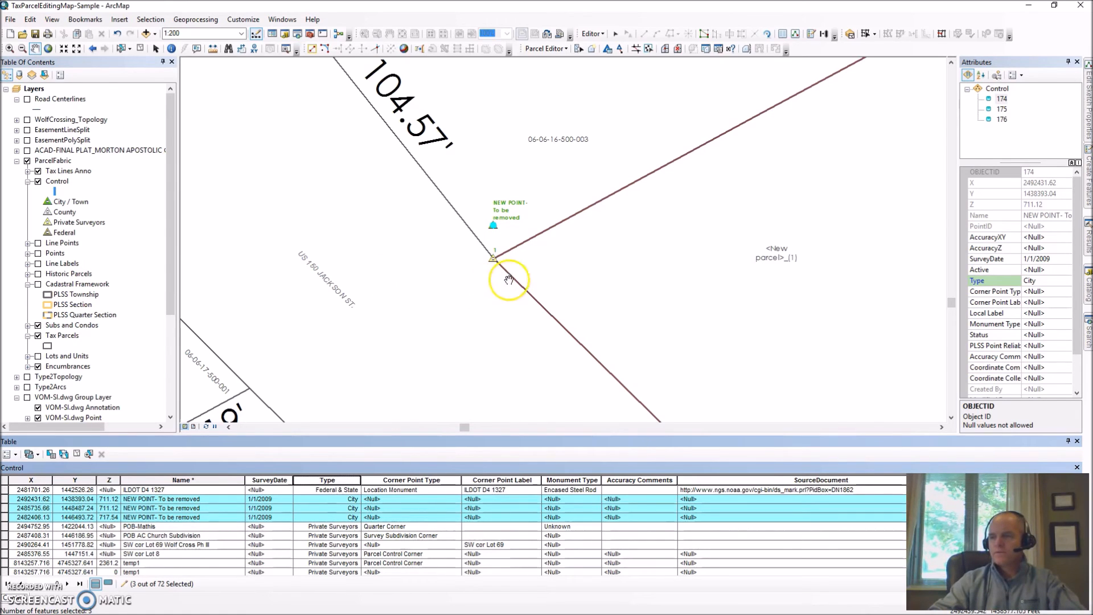
pyautogui.moveTo(24, 356)
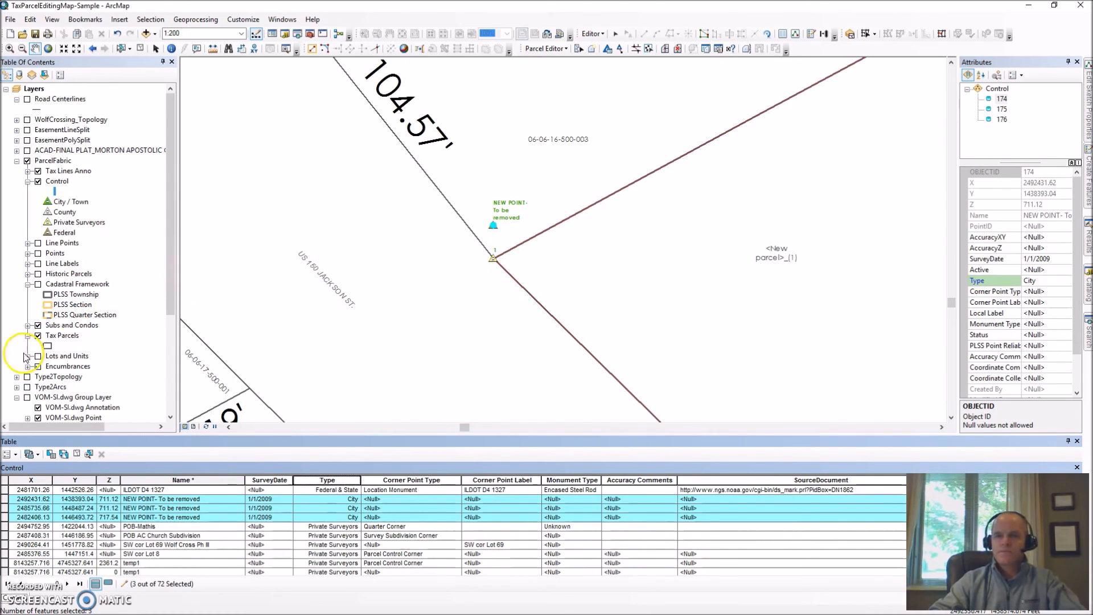